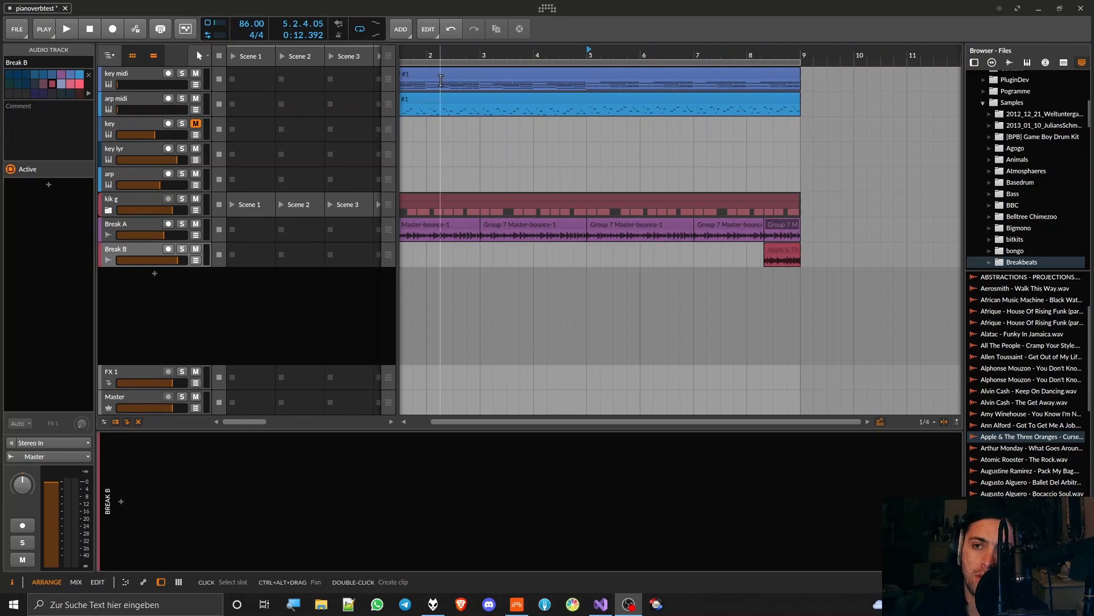
- Audition the arrangement from bar 5, briefly soloing the Break A track
click(588, 52)
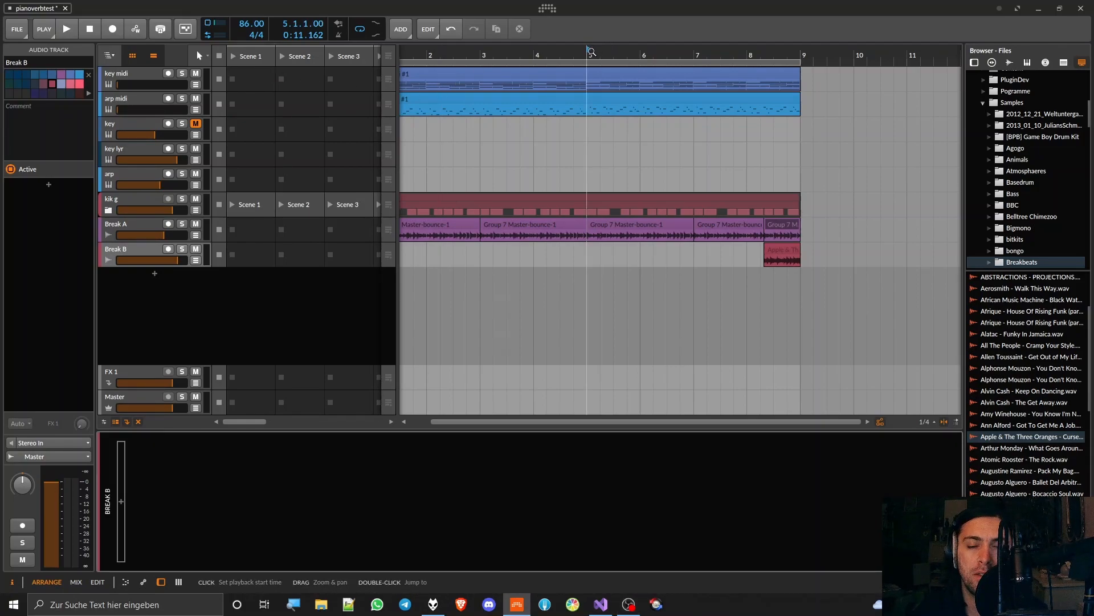
click(66, 28)
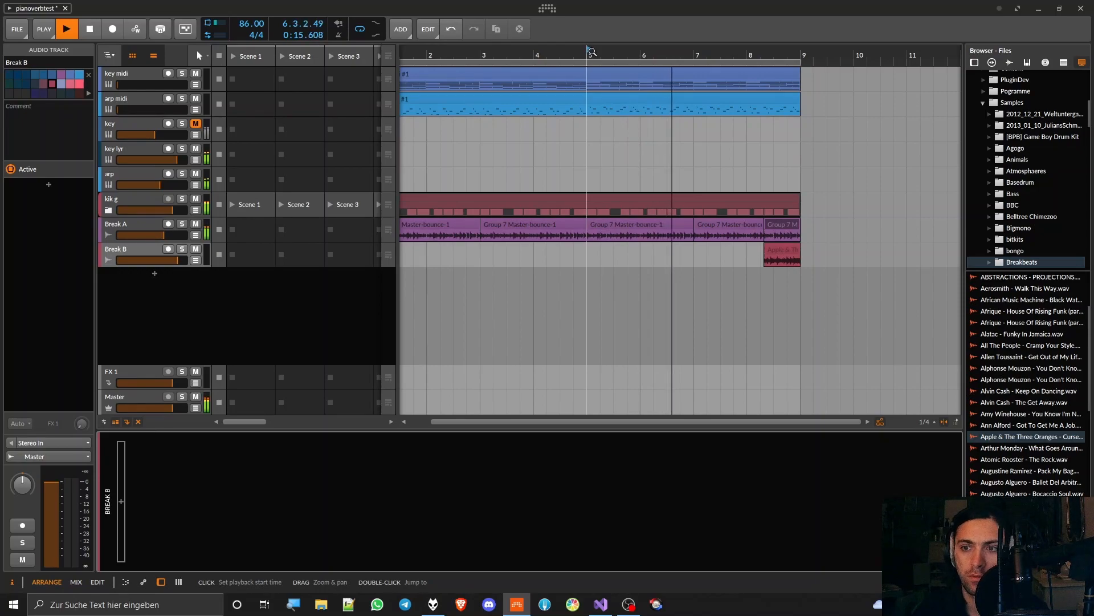
click(89, 29)
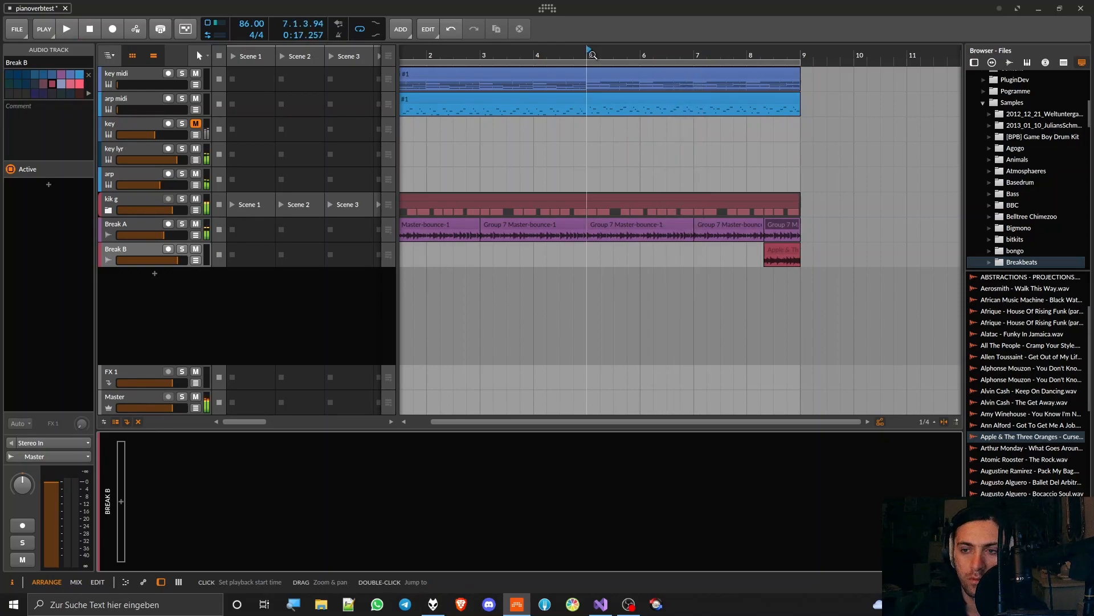
click(181, 225)
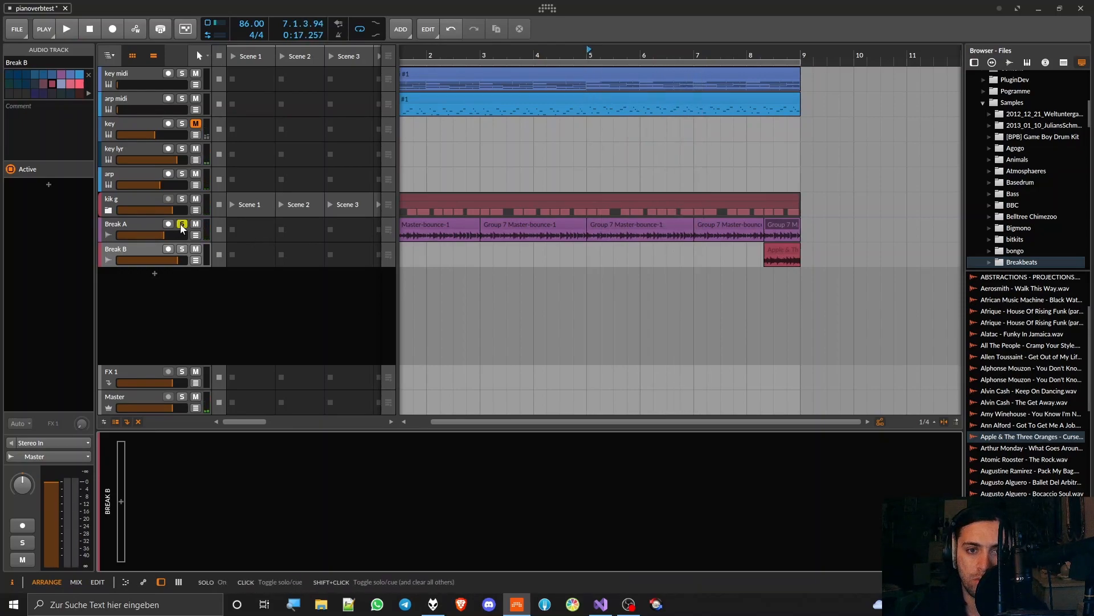
click(66, 29)
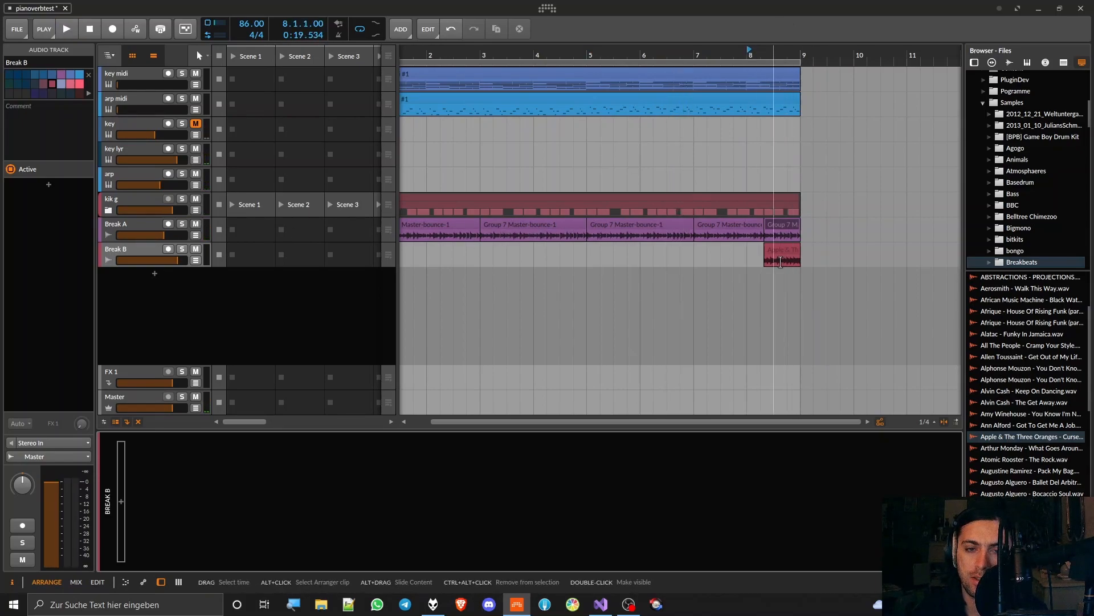
- Audition the Break B fill and loop it over the second half of bar 8
click(66, 29)
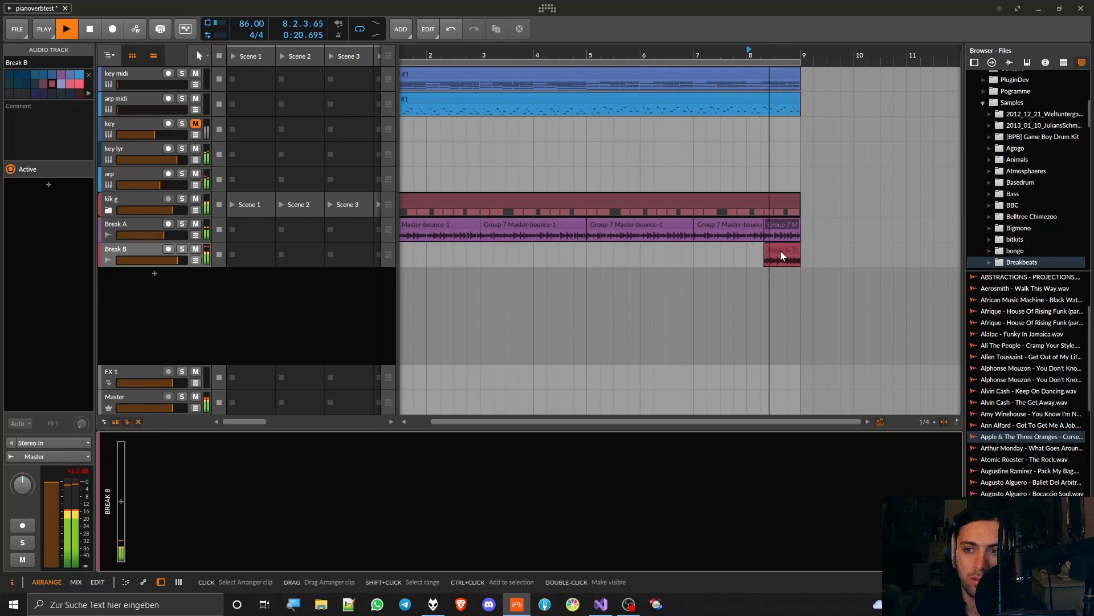
click(89, 29)
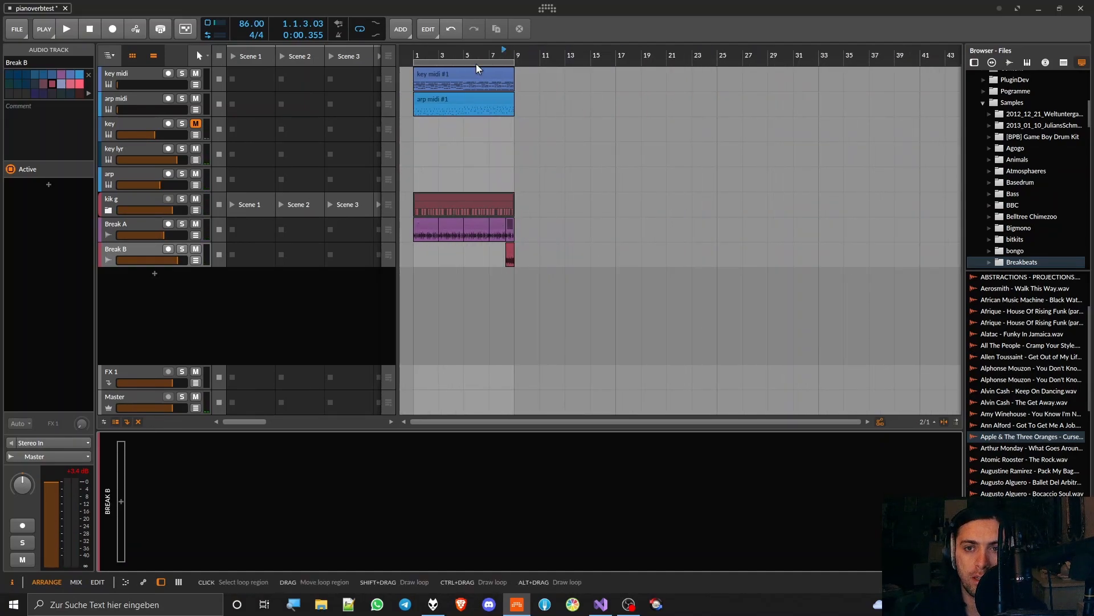
drag(490, 62, 514, 62)
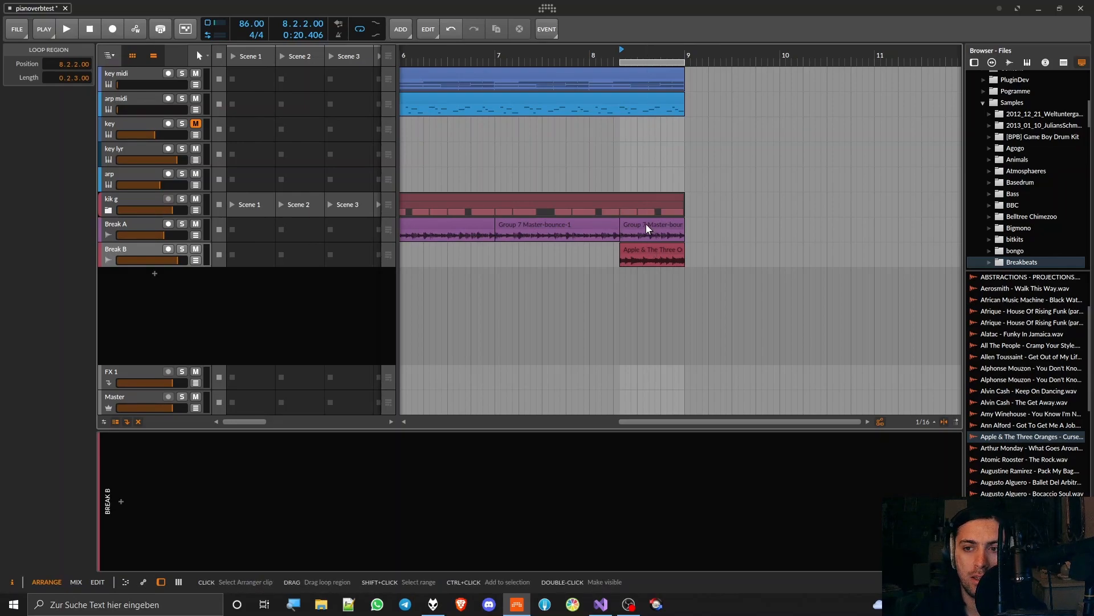
mouse_move(62, 494)
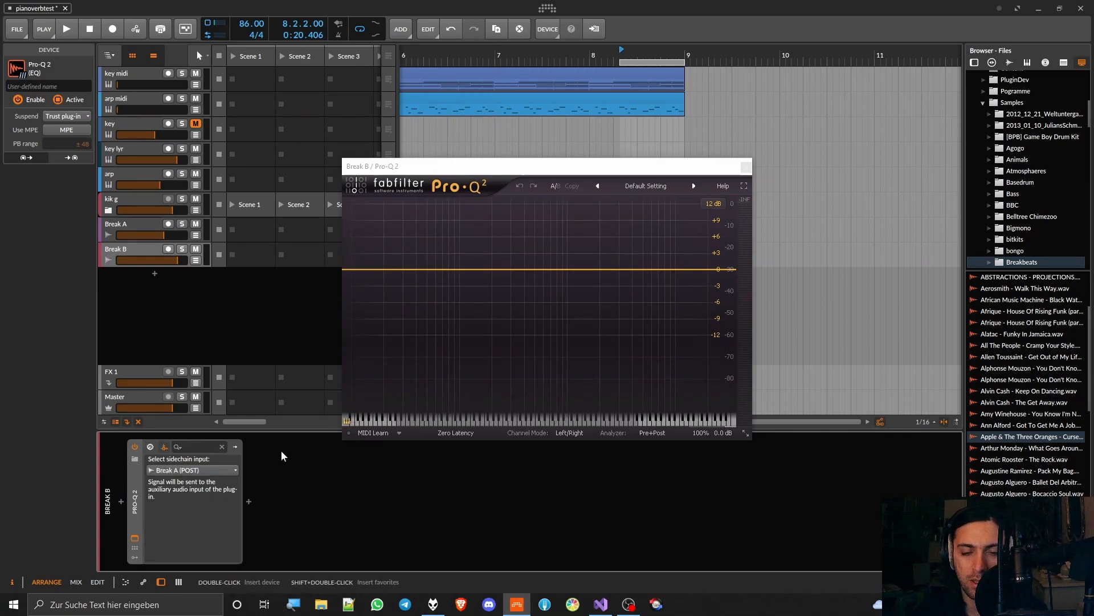
mouse_move(489, 414)
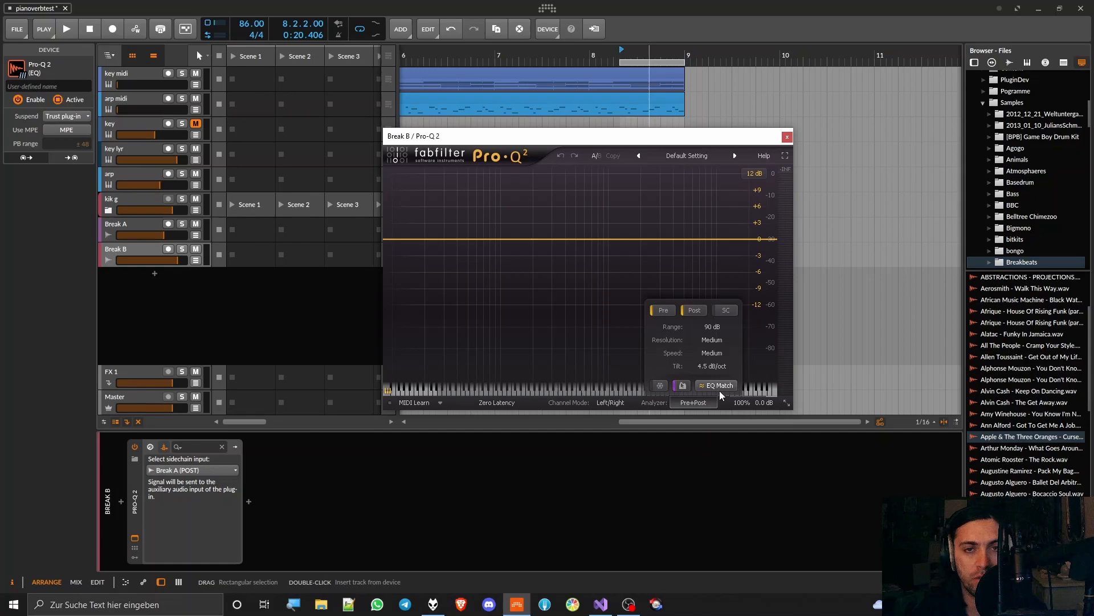
mouse_move(719, 411)
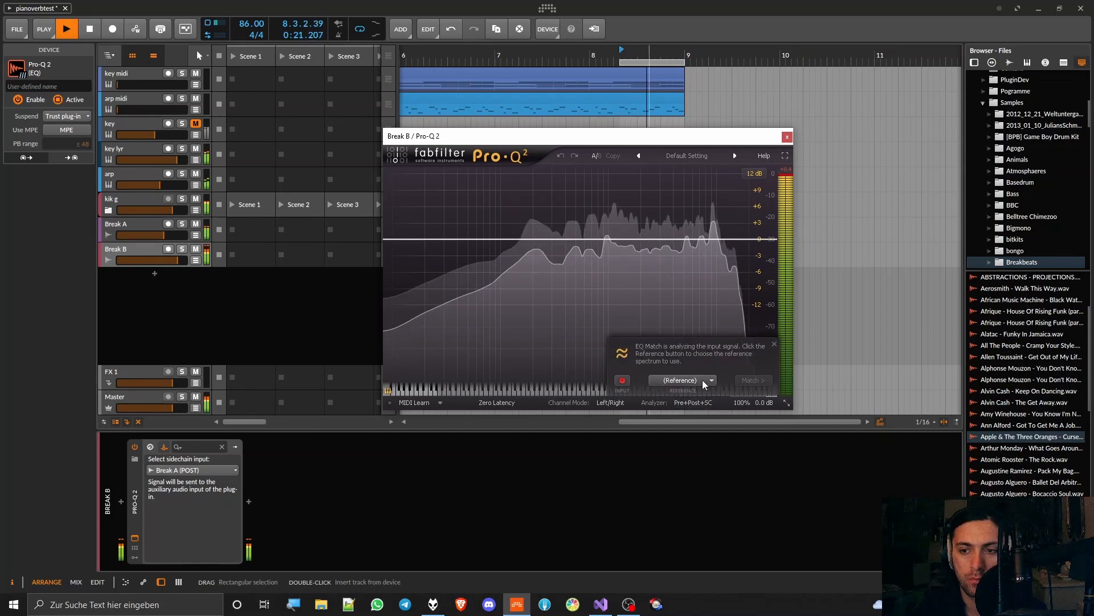
- Match Break B to the Side Chain reference with 24 matching bands
click(677, 379)
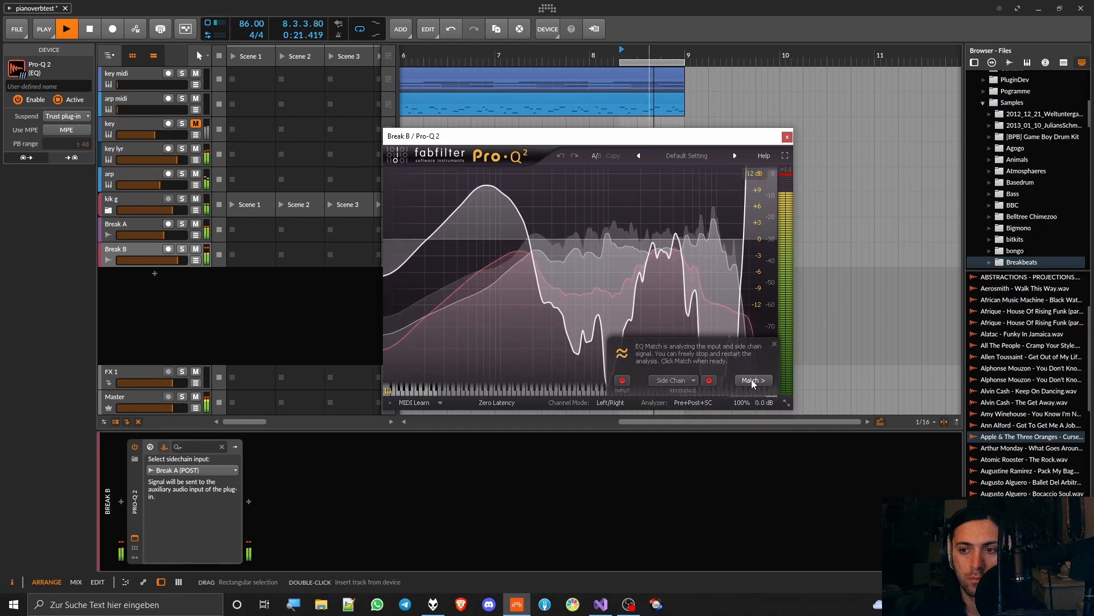
click(752, 379)
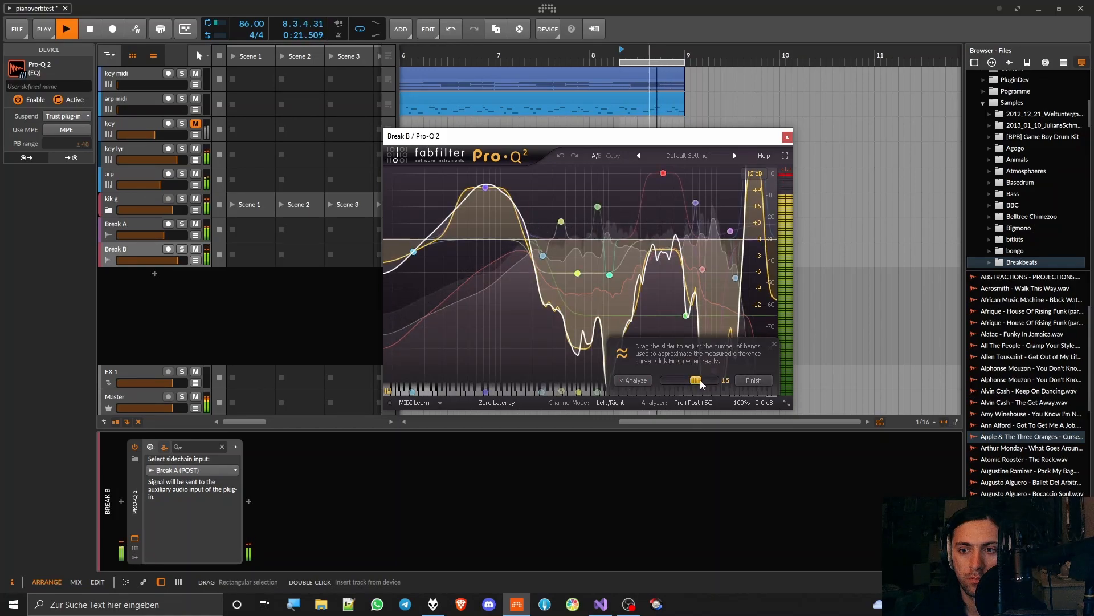
drag(696, 379, 712, 380)
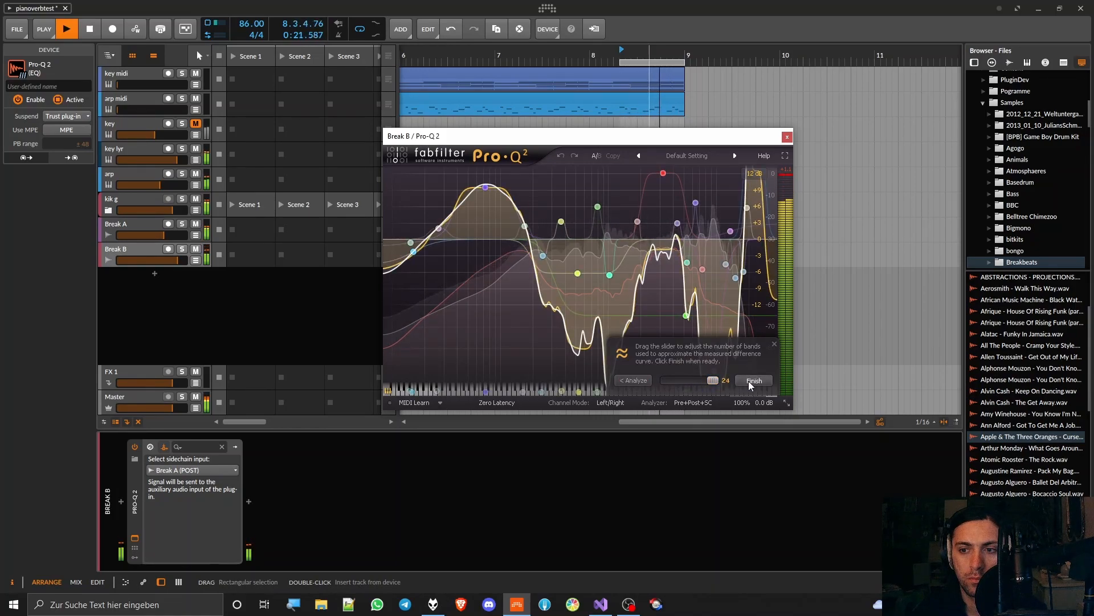
- Finish the match to apply the curve, audition it, and loop bar 8 for one bar
click(753, 381)
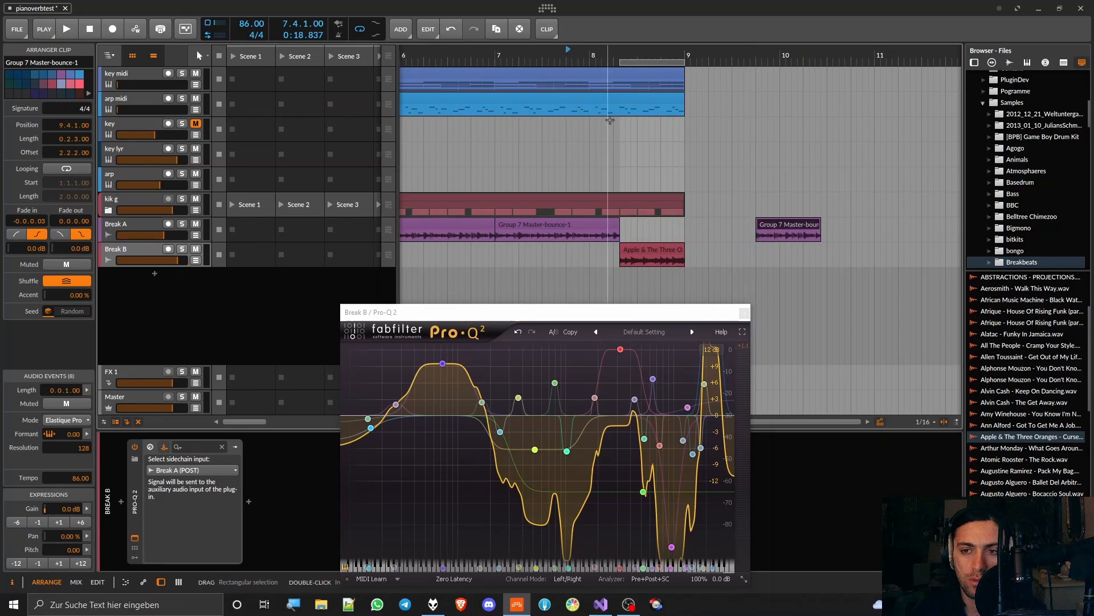
click(66, 29)
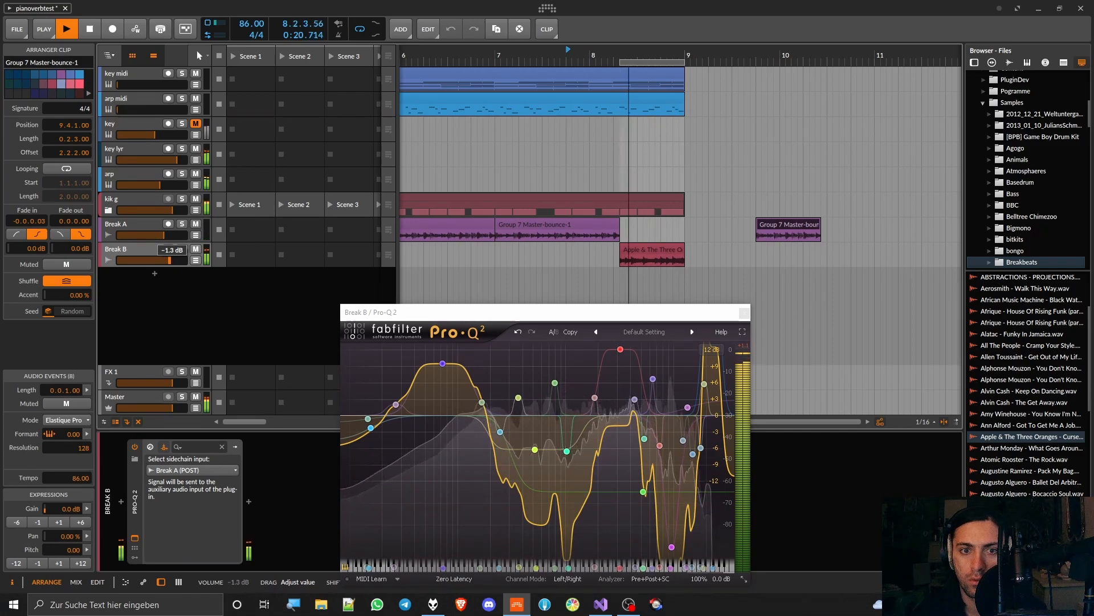
click(89, 29)
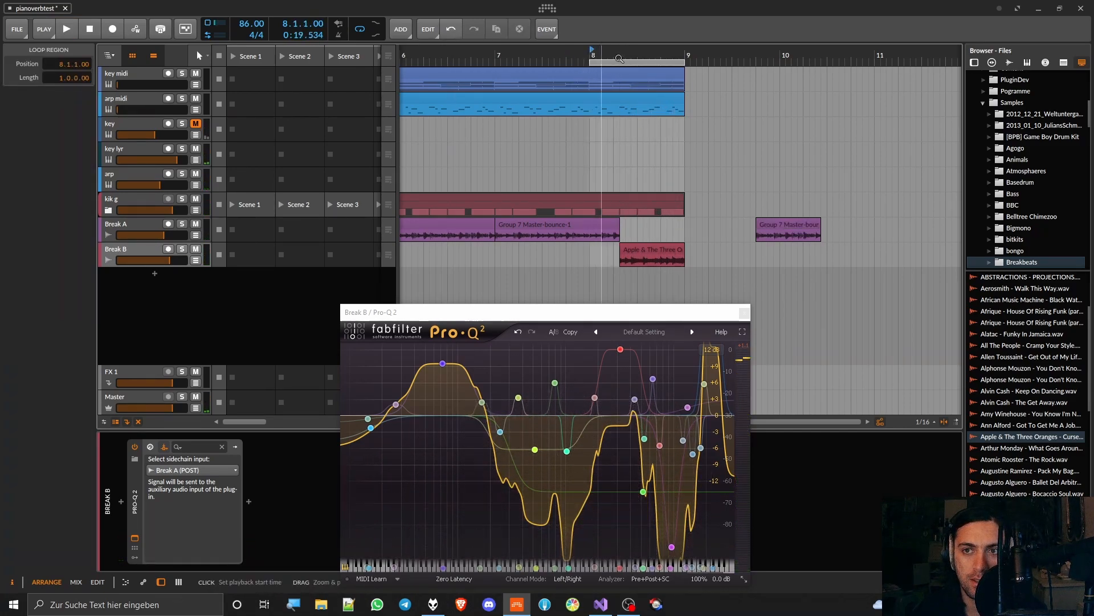
- Check the Break A to Break B transition and loop bars 1-8 from 1.1.1
click(66, 28)
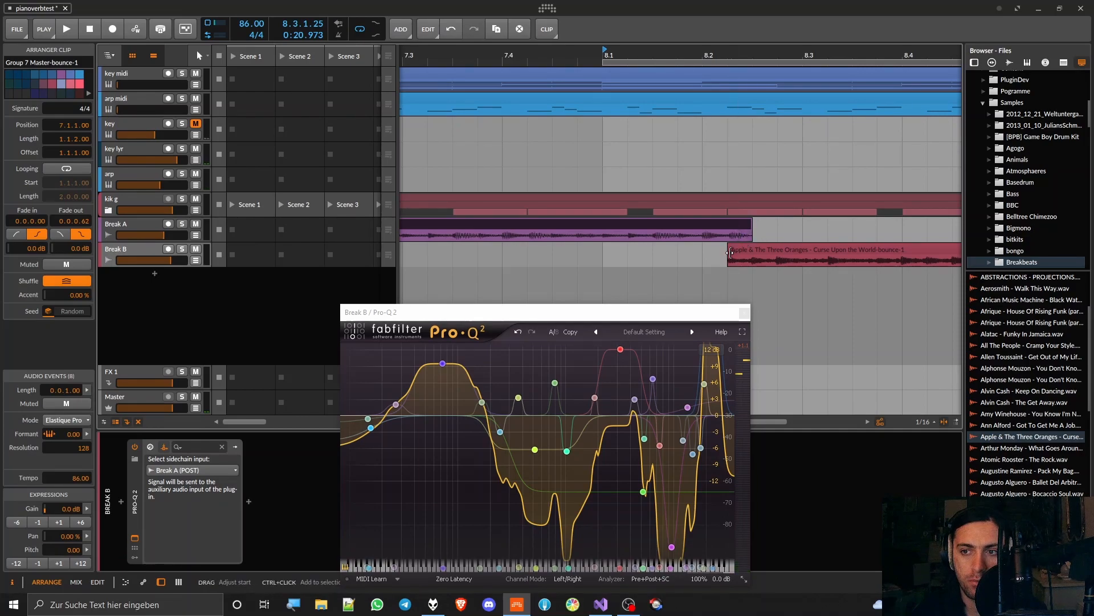
click(66, 29)
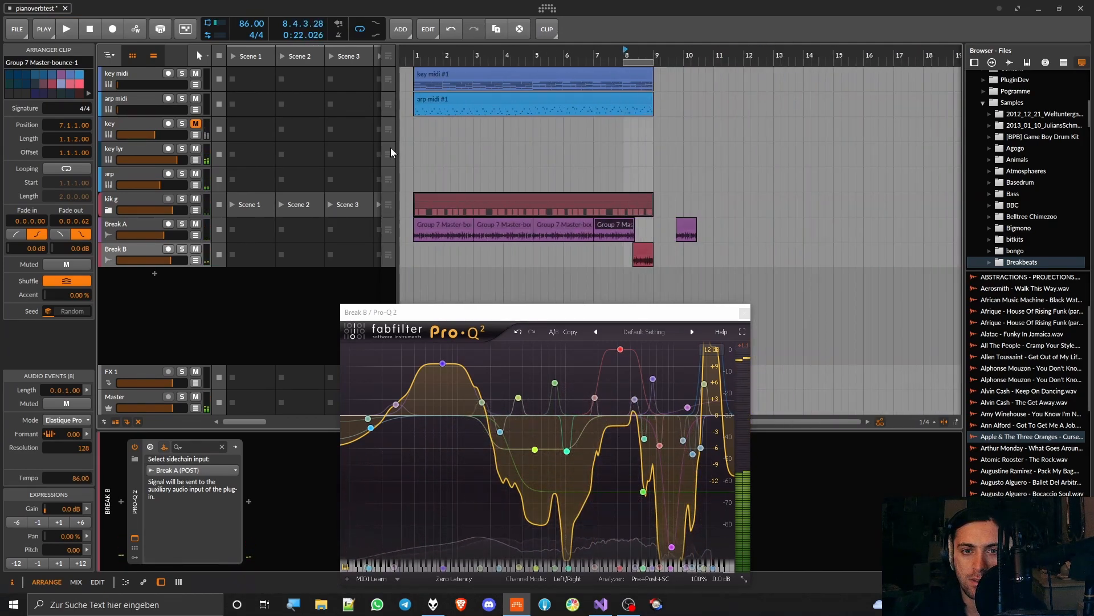
click(66, 29)
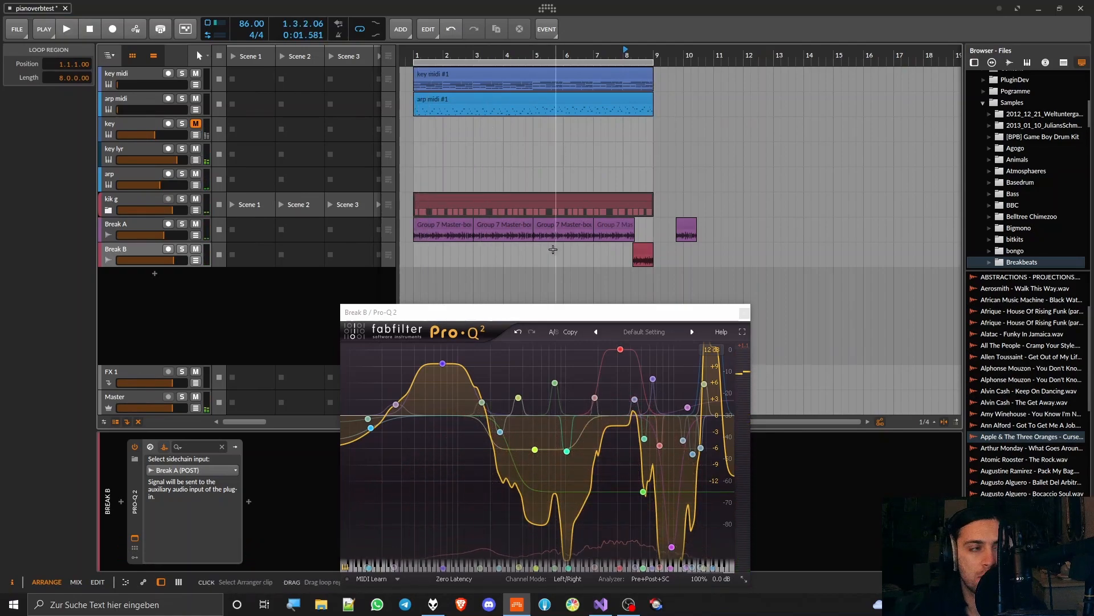
drag(545, 312, 576, 63)
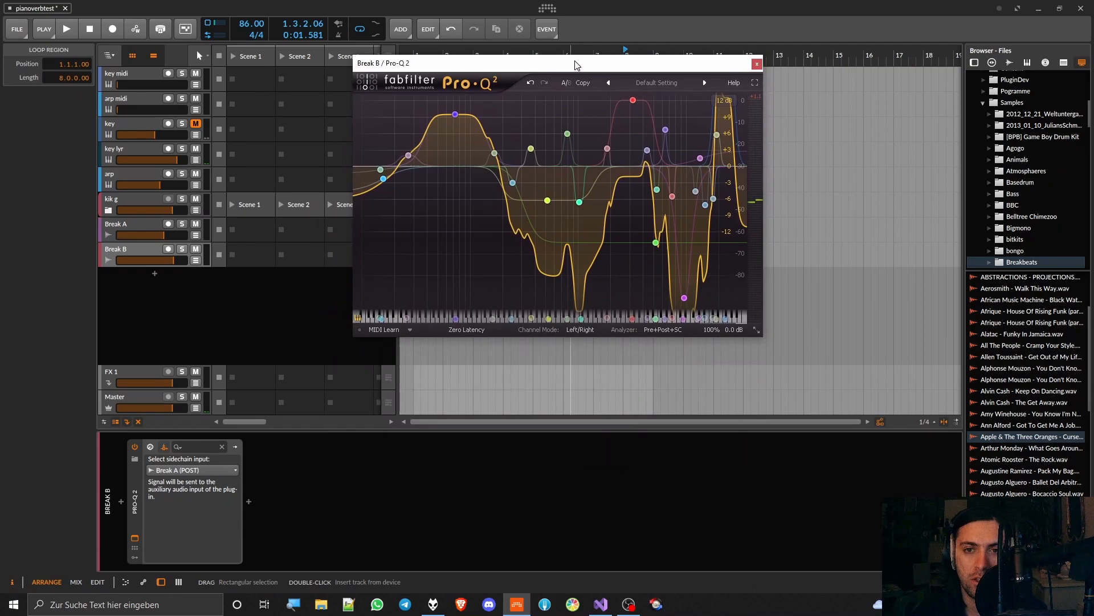
drag(561, 63, 618, 76)
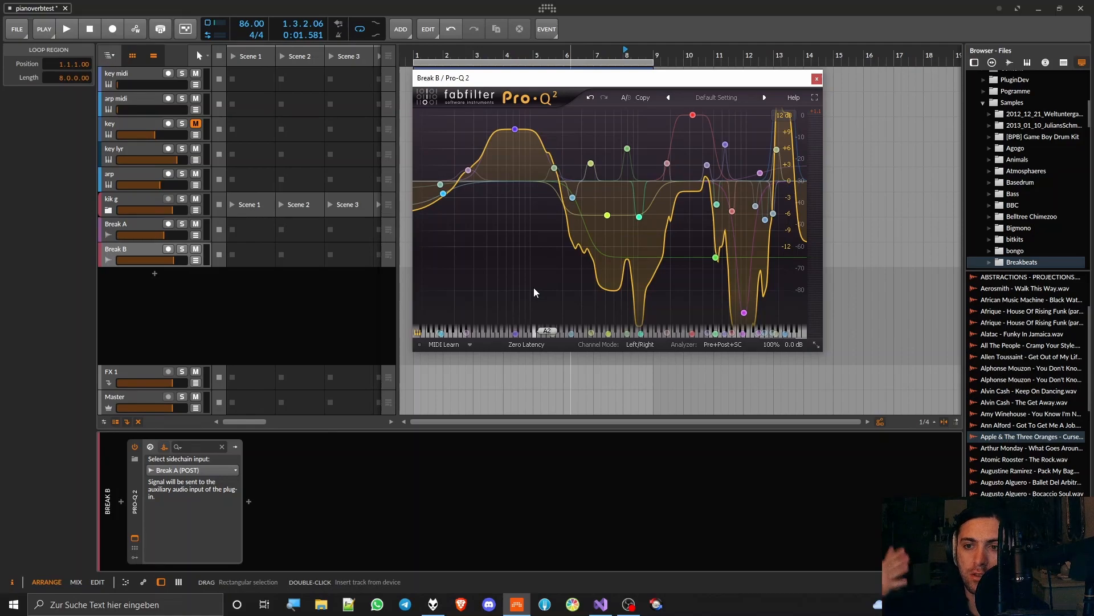
mouse_move(592, 190)
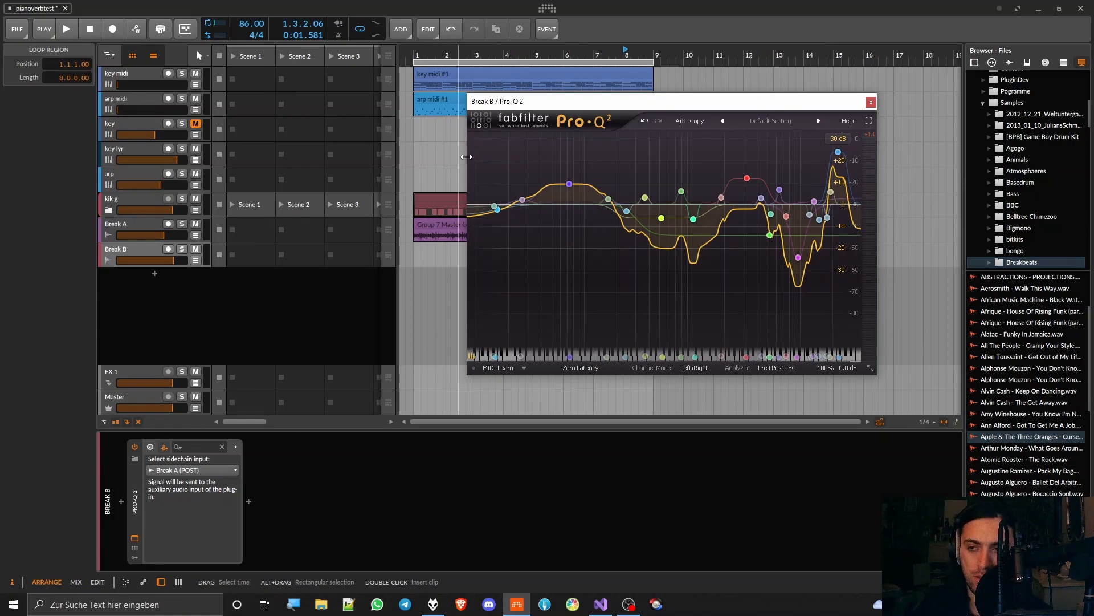
mouse_move(444, 167)
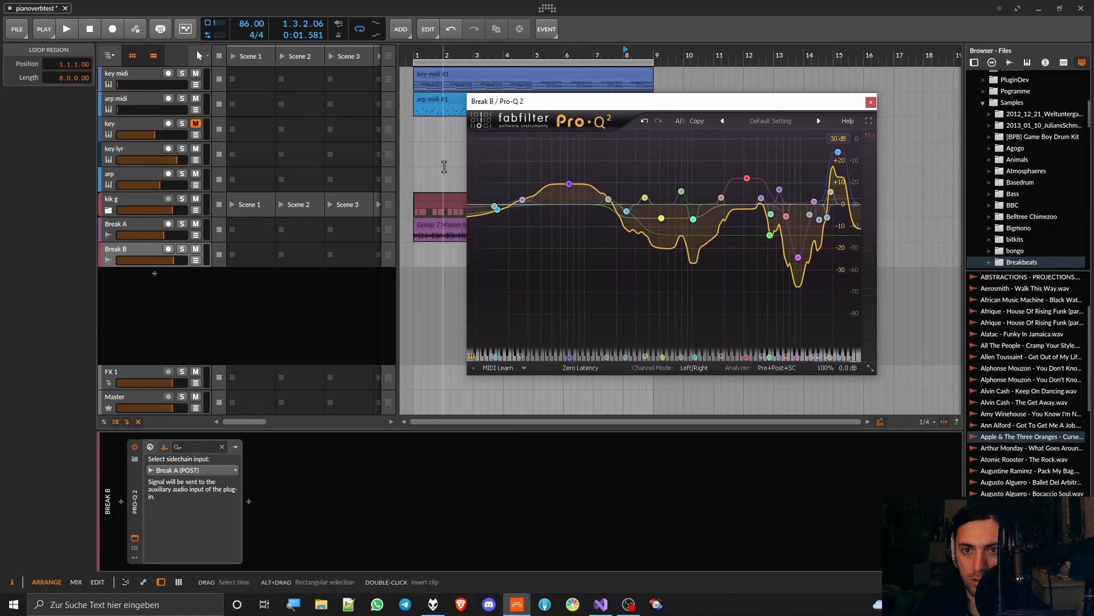